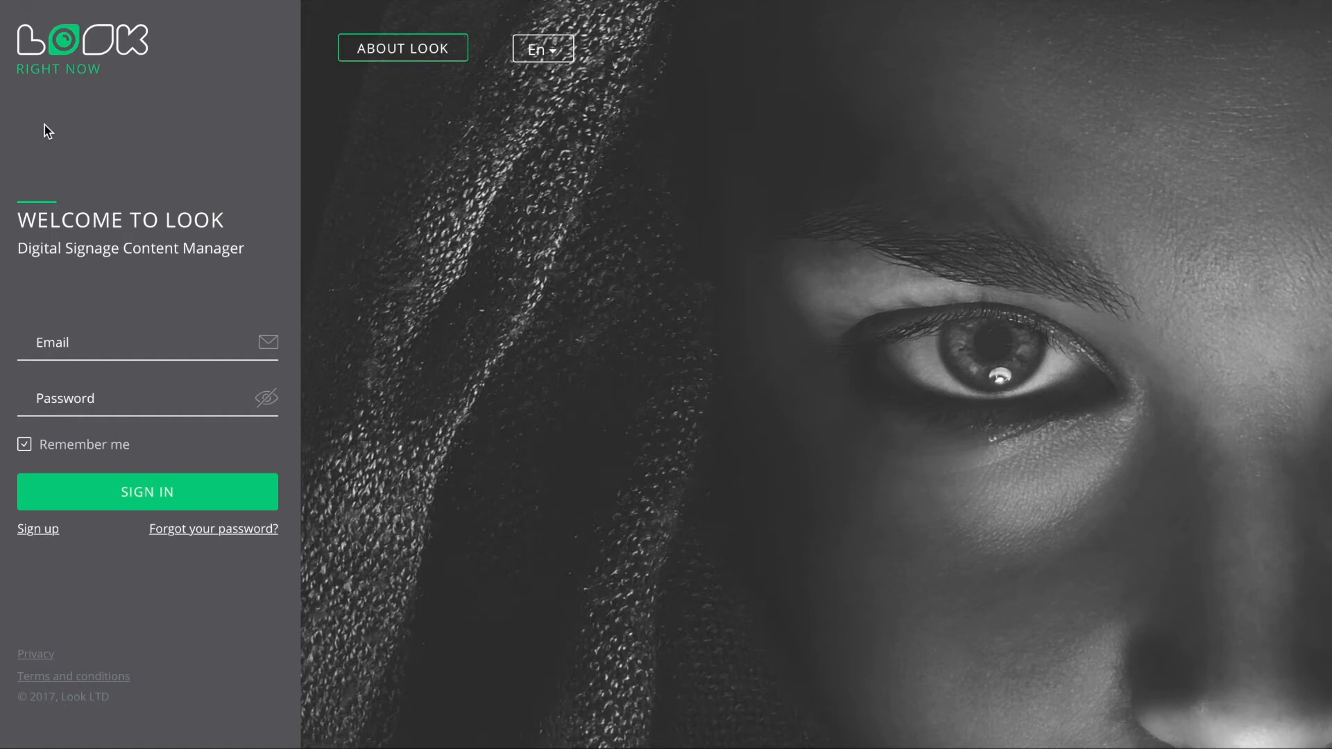
pyautogui.moveTo(253, 268)
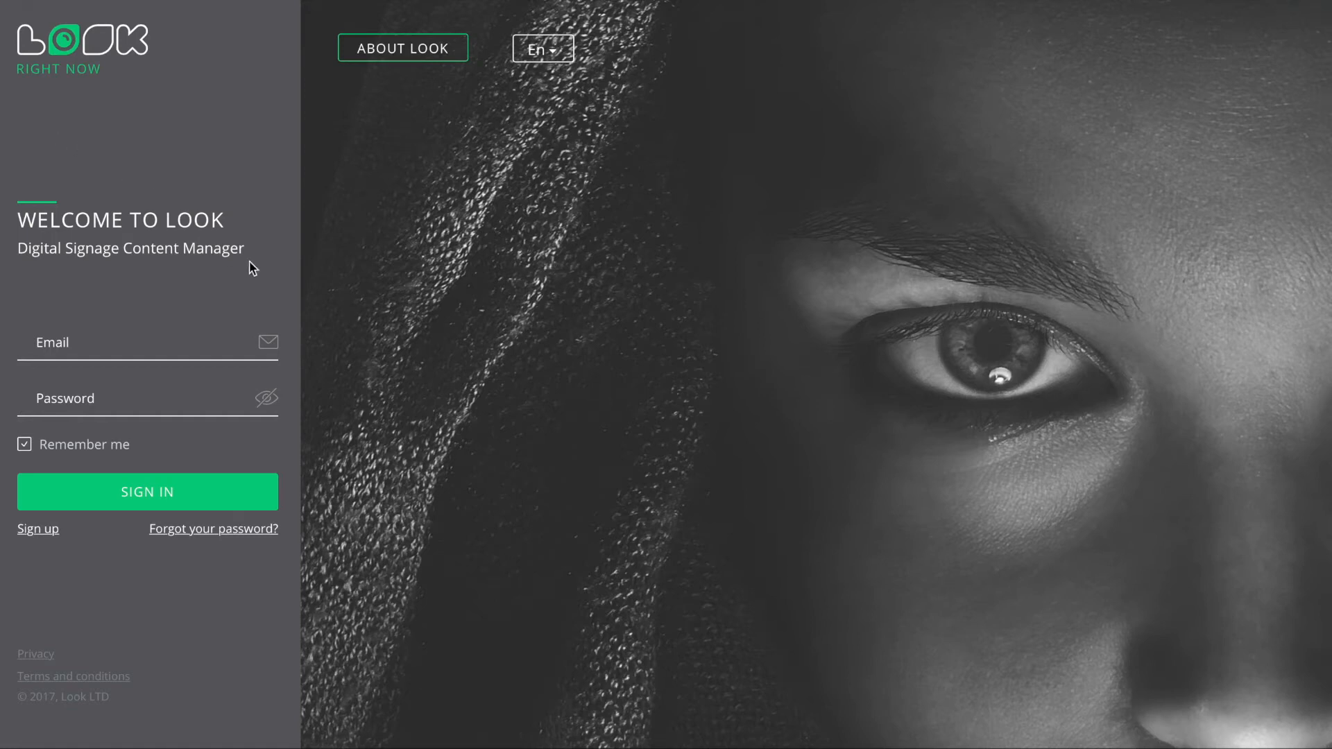
pyautogui.moveTo(493, 469)
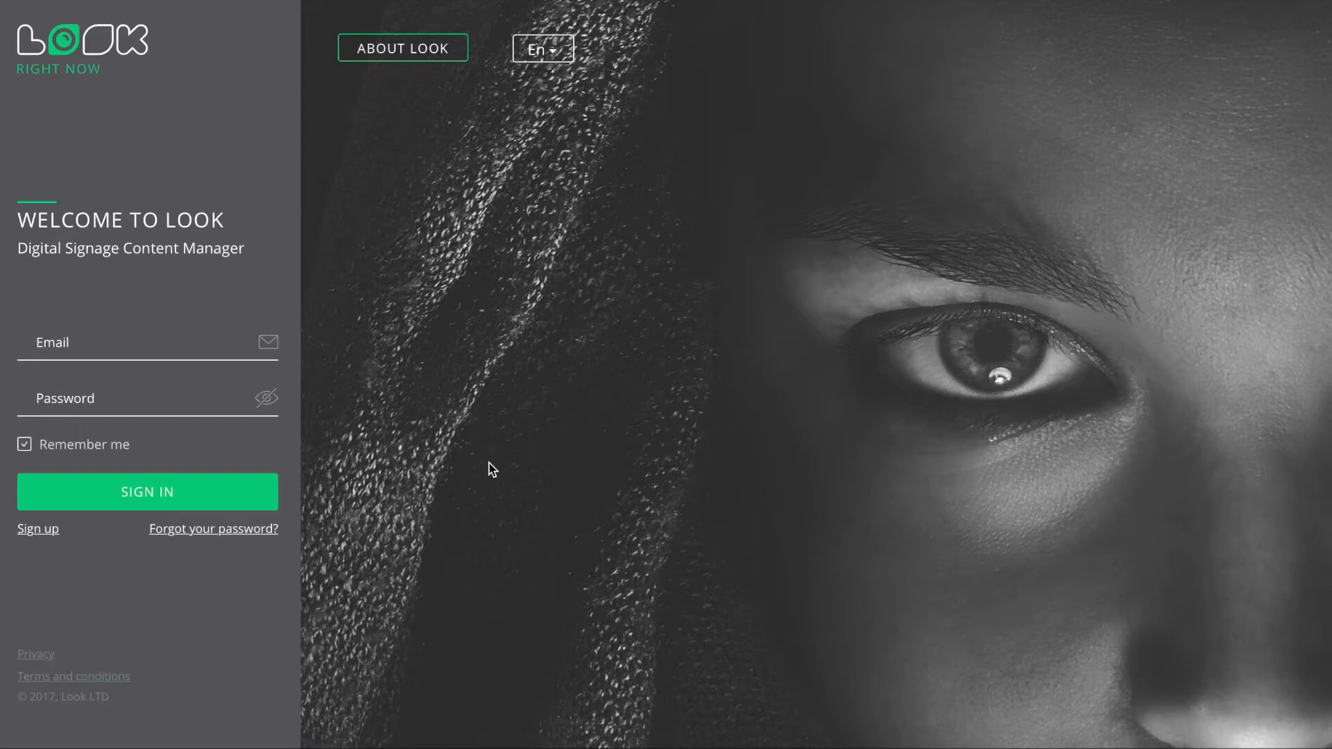
pyautogui.moveTo(68, 324)
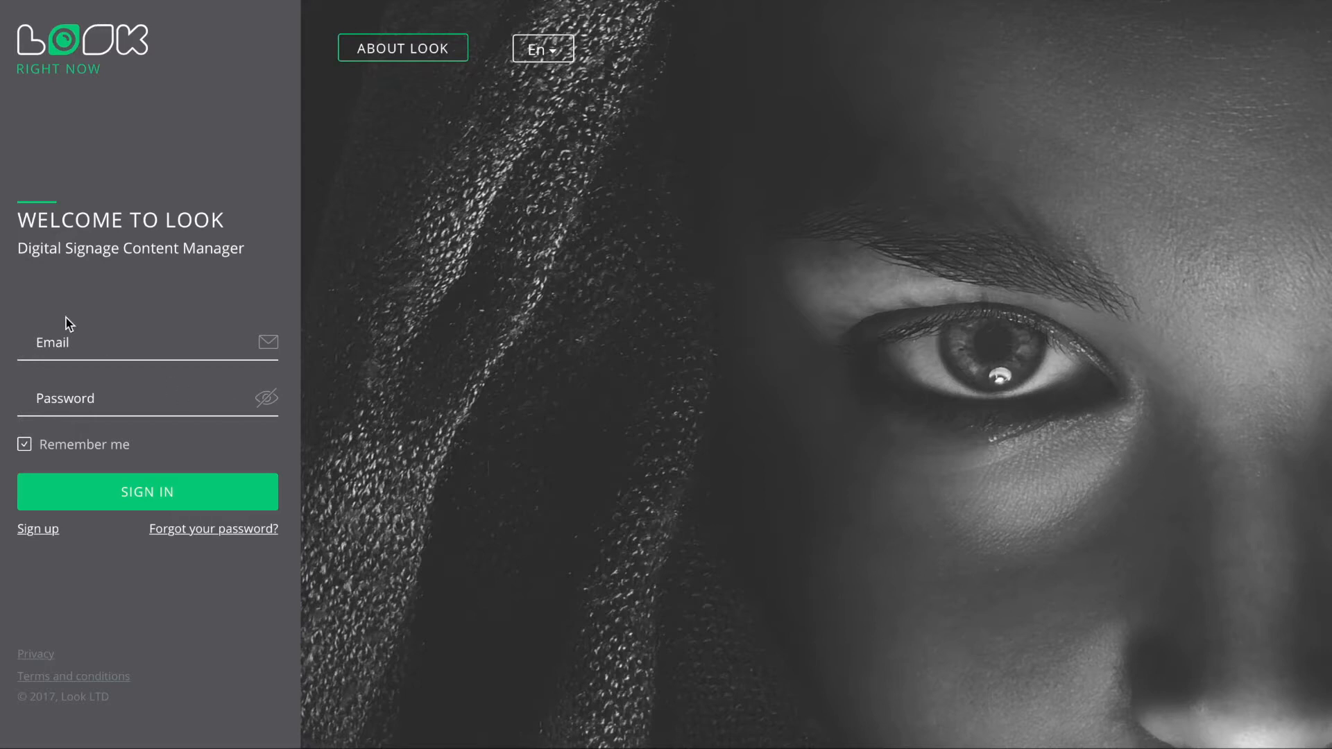
# Fill in the account email and password, then sign in
pyautogui.click(144, 341)
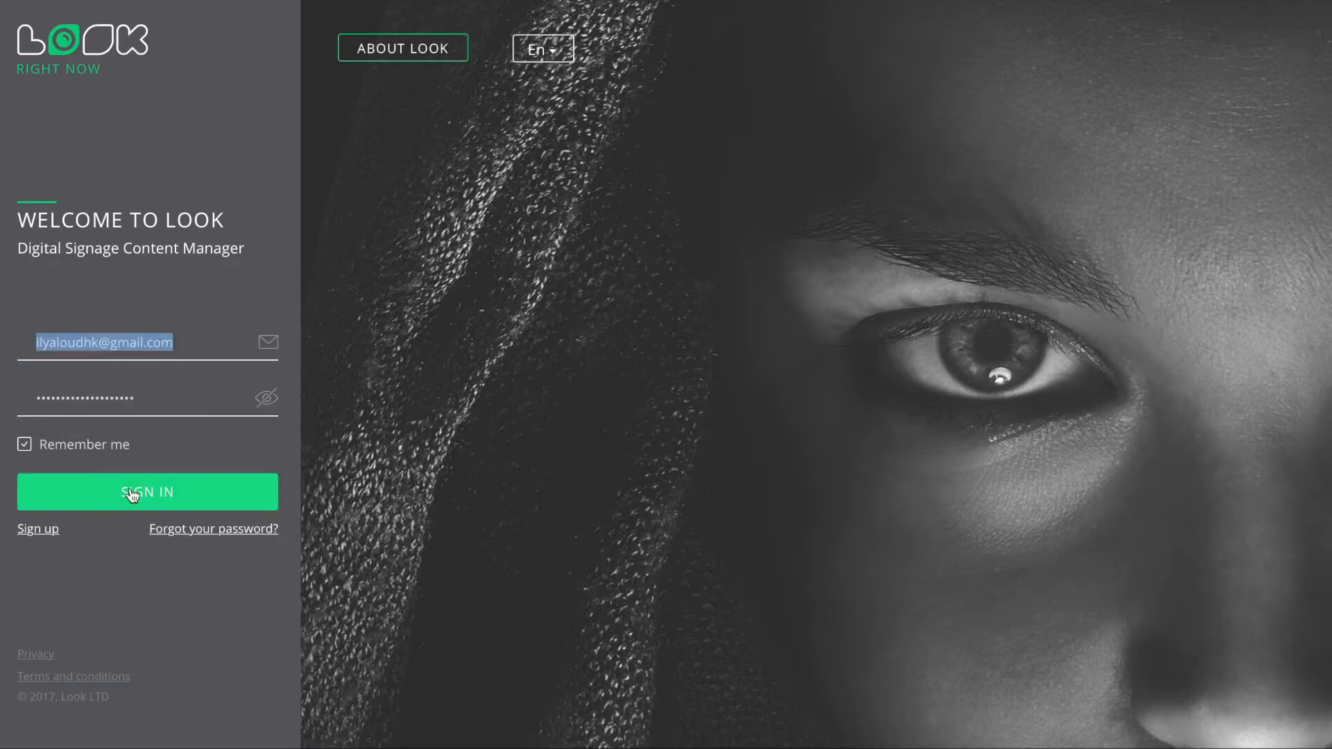
pyautogui.click(147, 492)
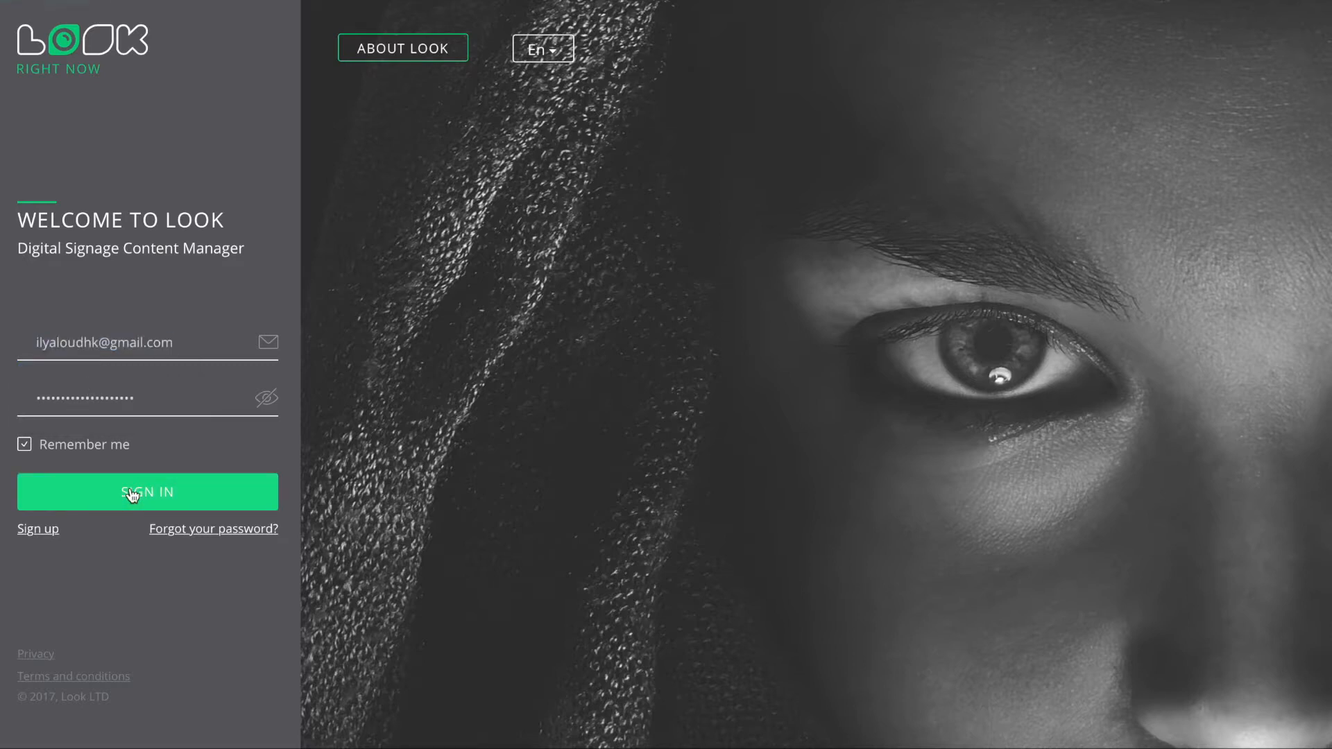
# Go from the Screens overview to the Social apps catalogue
pyautogui.click(147, 492)
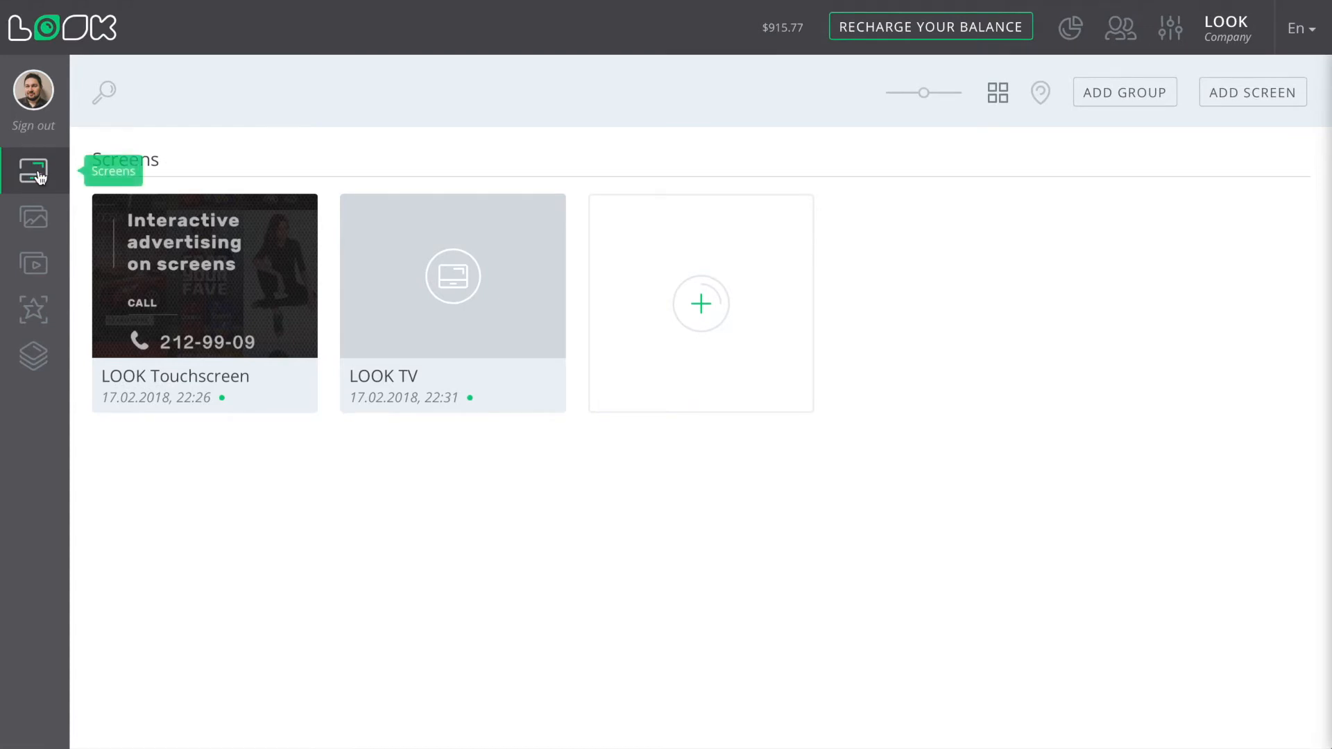
pyautogui.moveTo(34, 263)
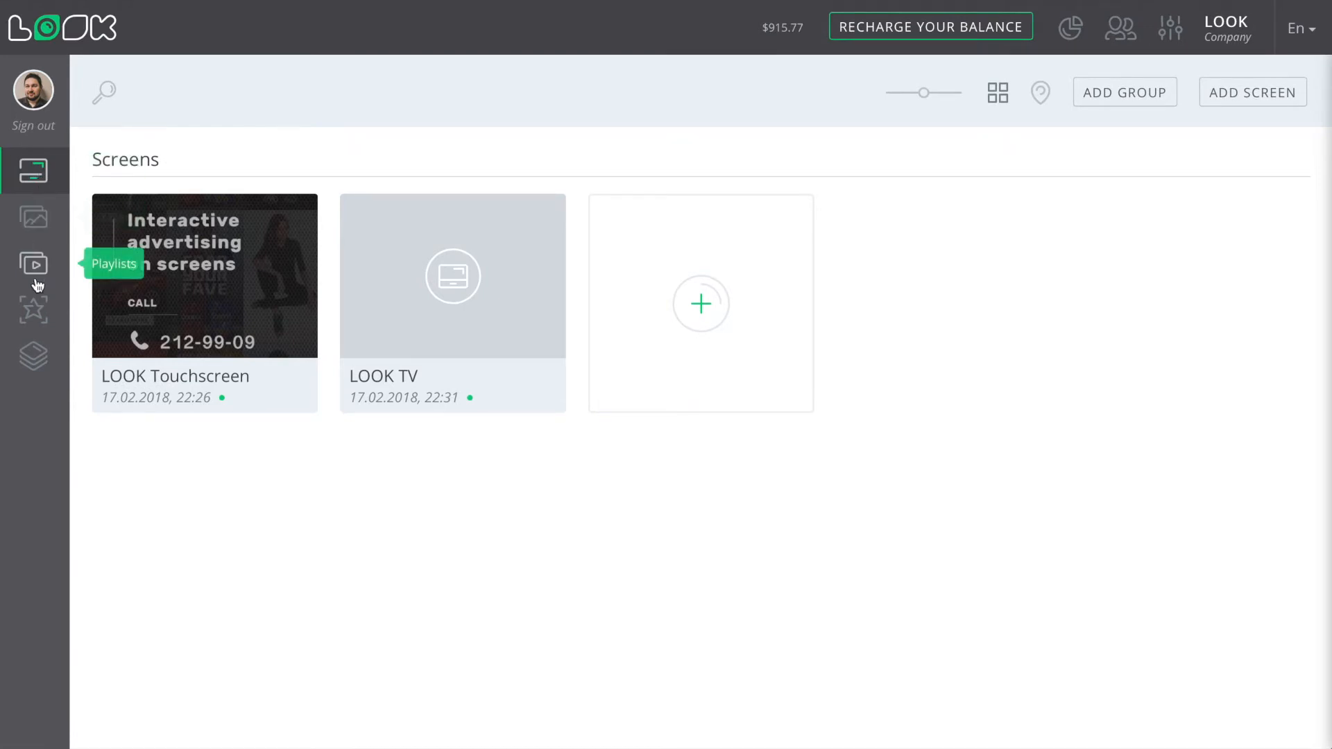
pyautogui.click(34, 309)
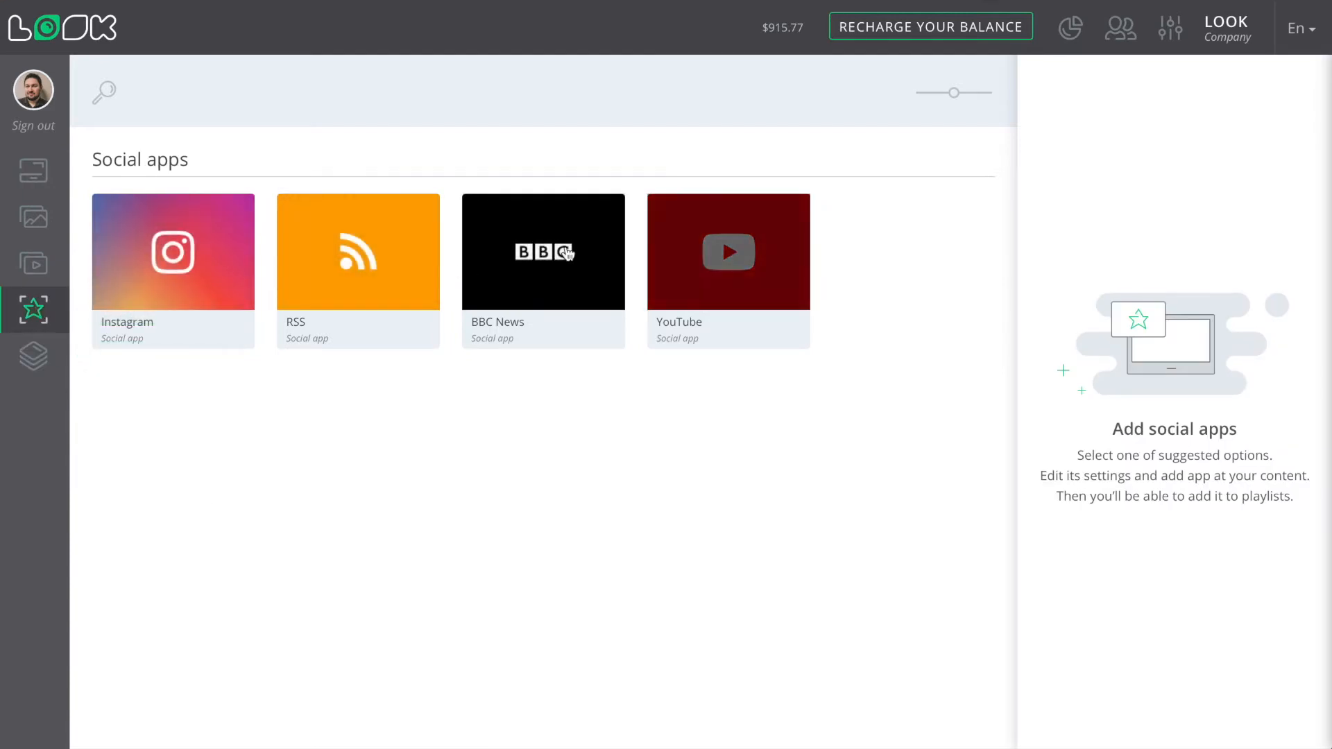
# Create an Instagram app with the tag 'lookdigitalsignage' and add it as content
pyautogui.click(173, 251)
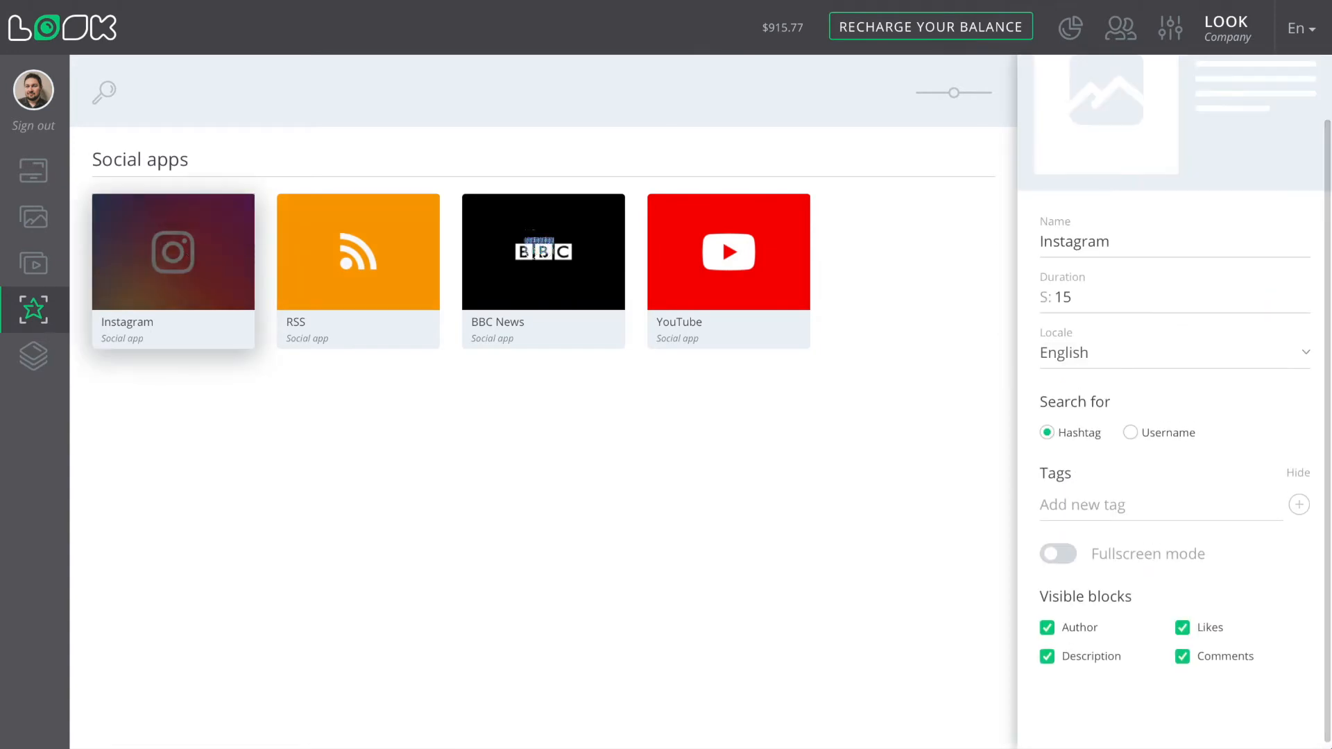
pyautogui.click(1160, 504)
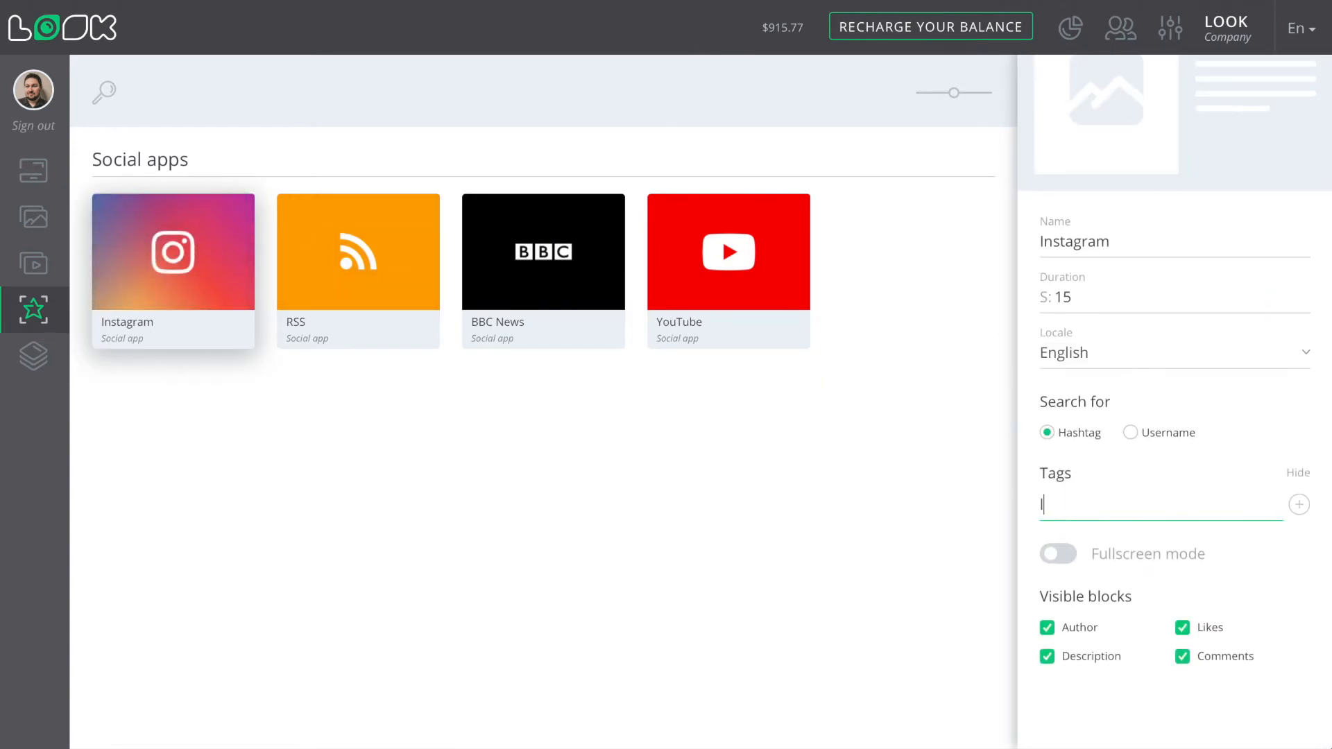
pyautogui.write('lookd')
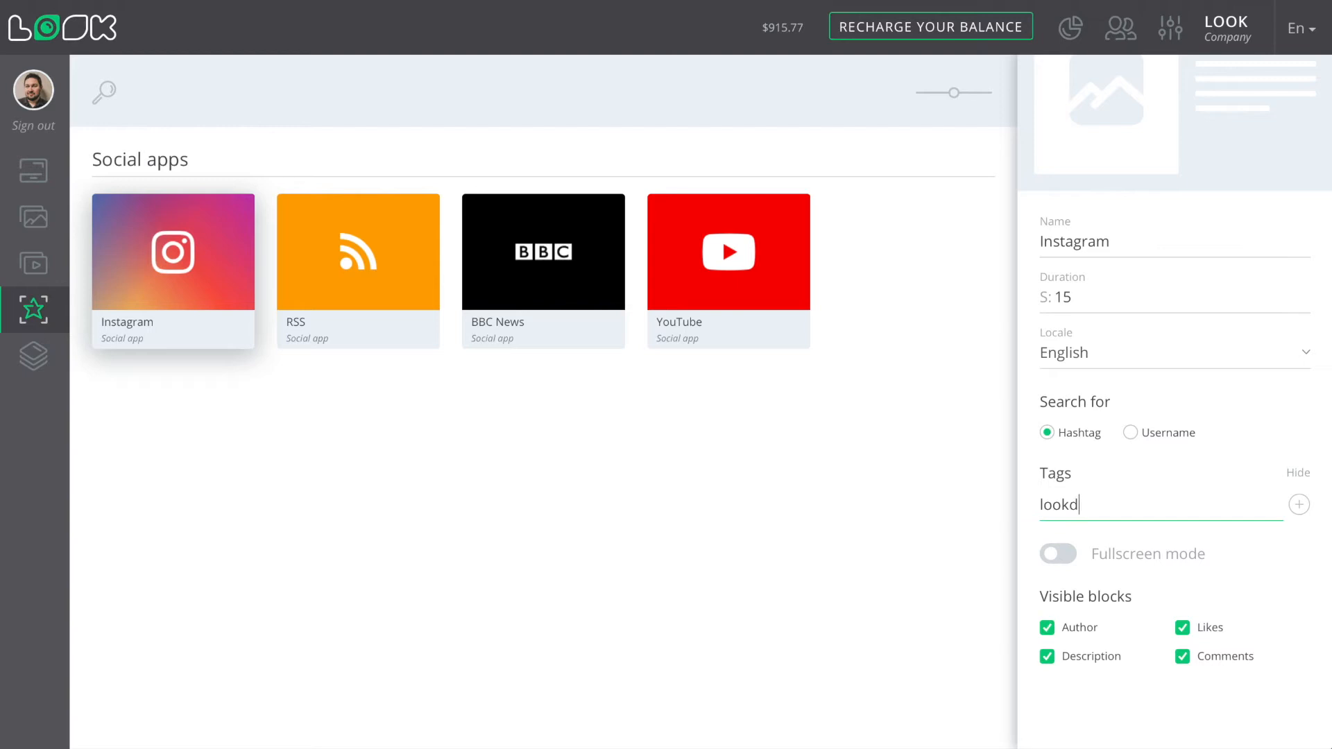
pyautogui.write('igital')
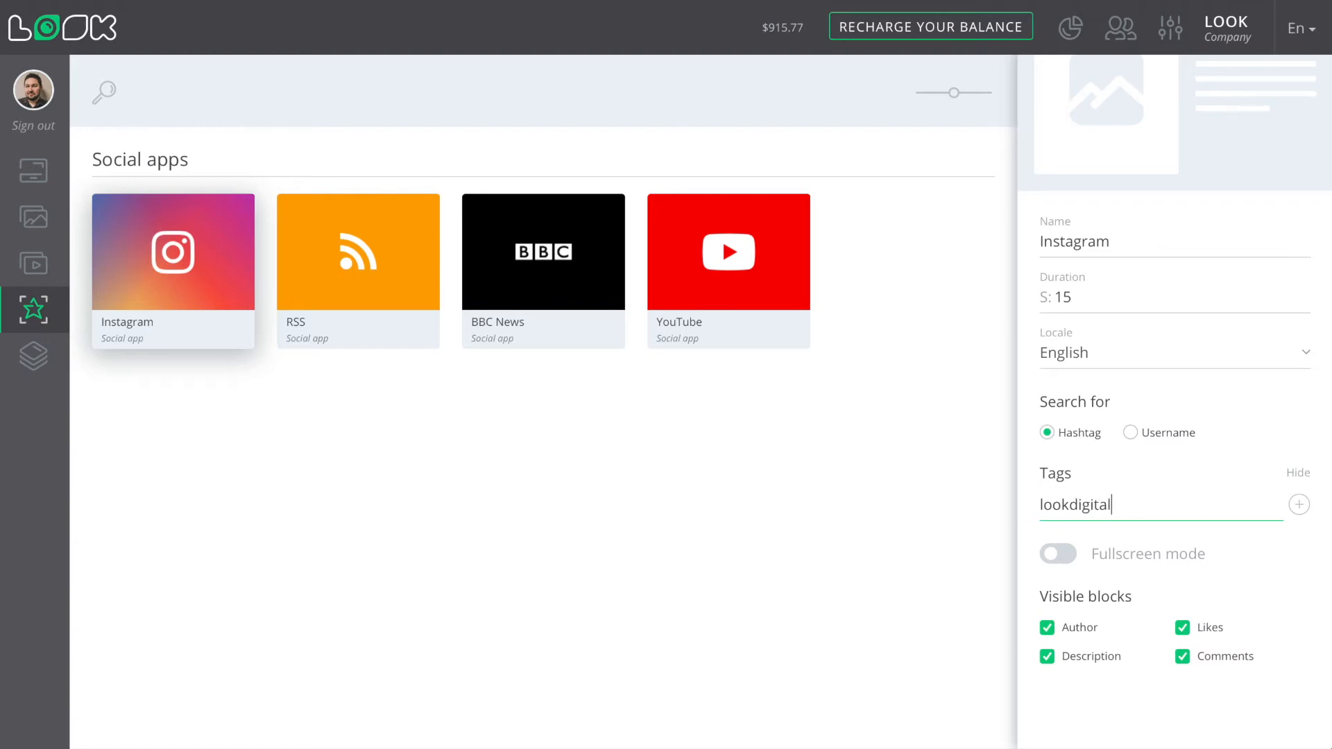
pyautogui.write('signage')
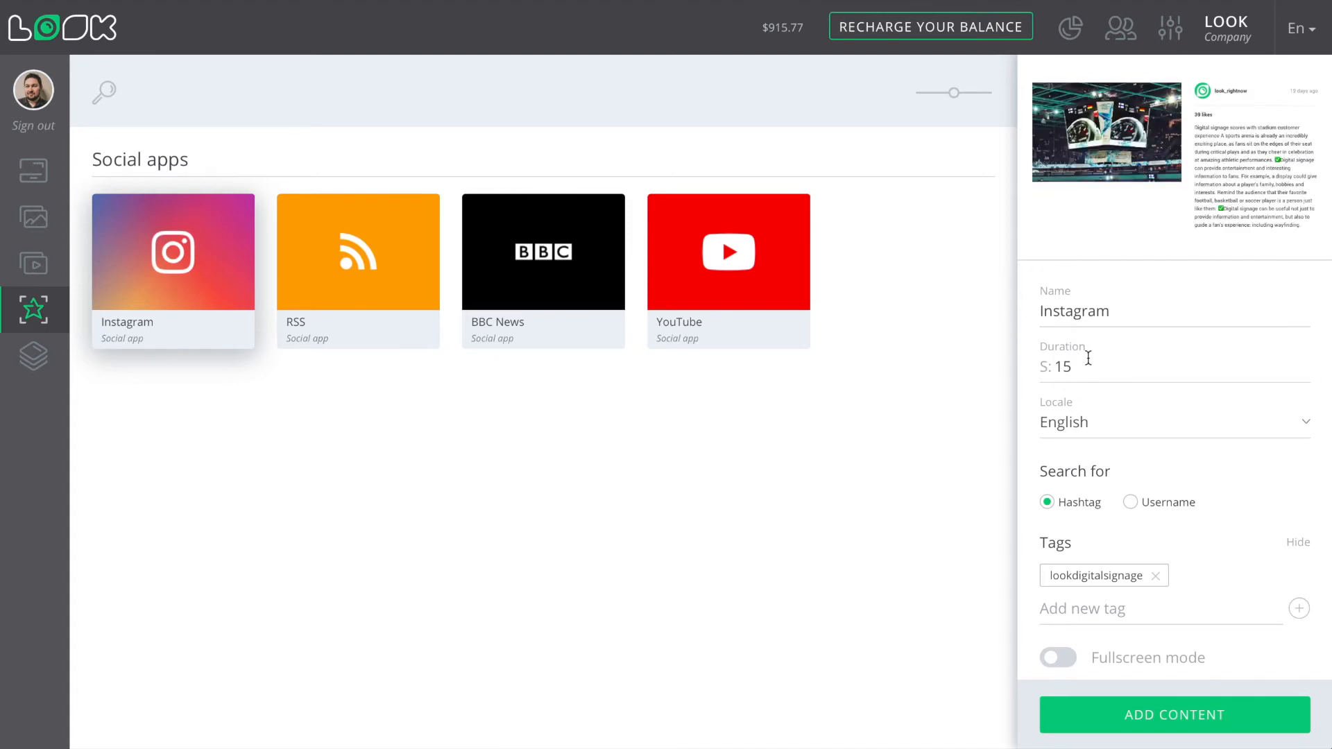
pyautogui.moveTo(1150, 714)
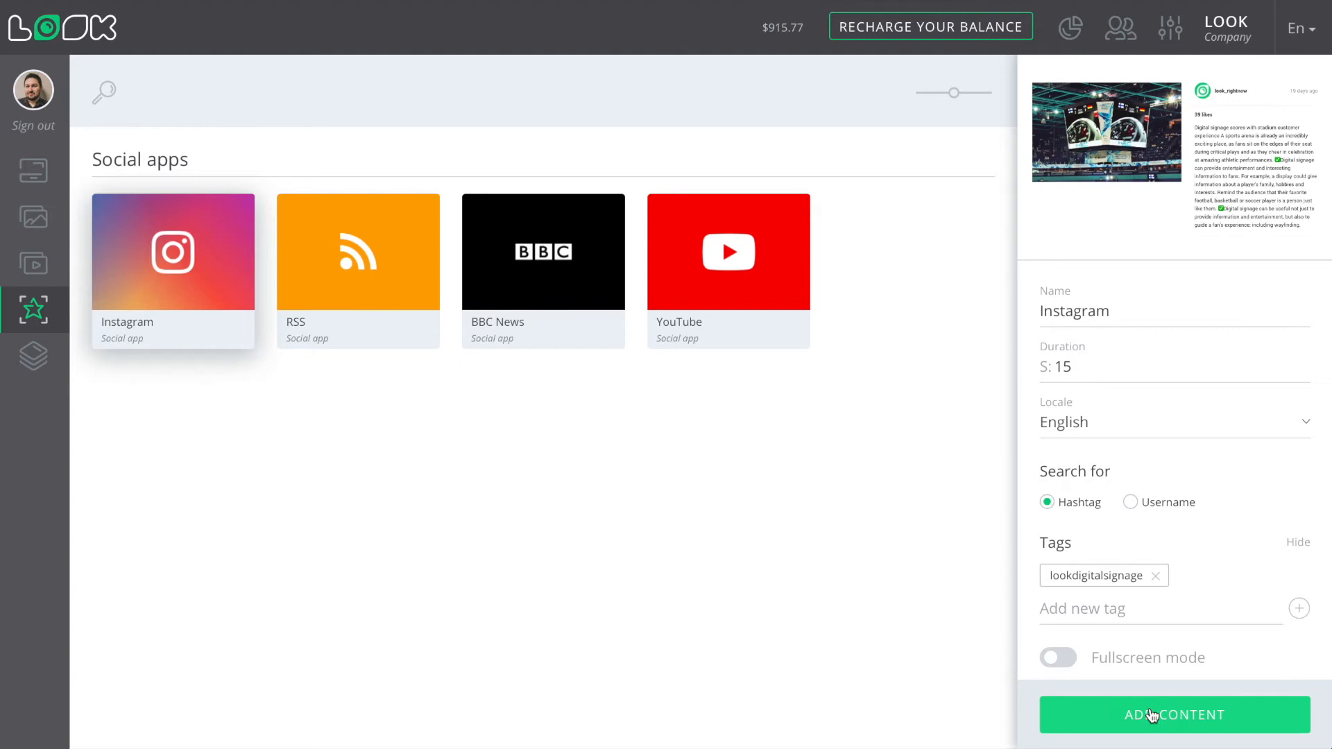
pyautogui.click(1174, 715)
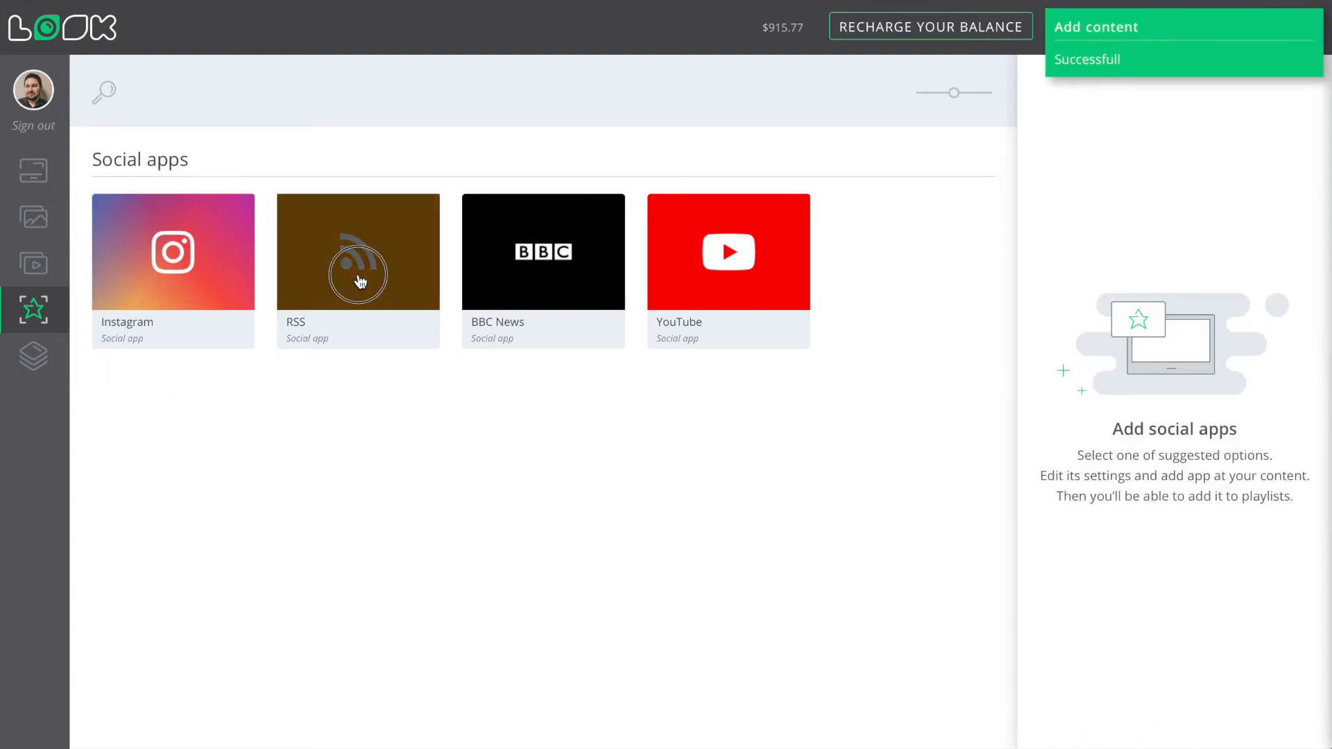
# Create an RSS app with link news.nationalgeographic.com/index.rss and add it as content
pyautogui.click(358, 251)
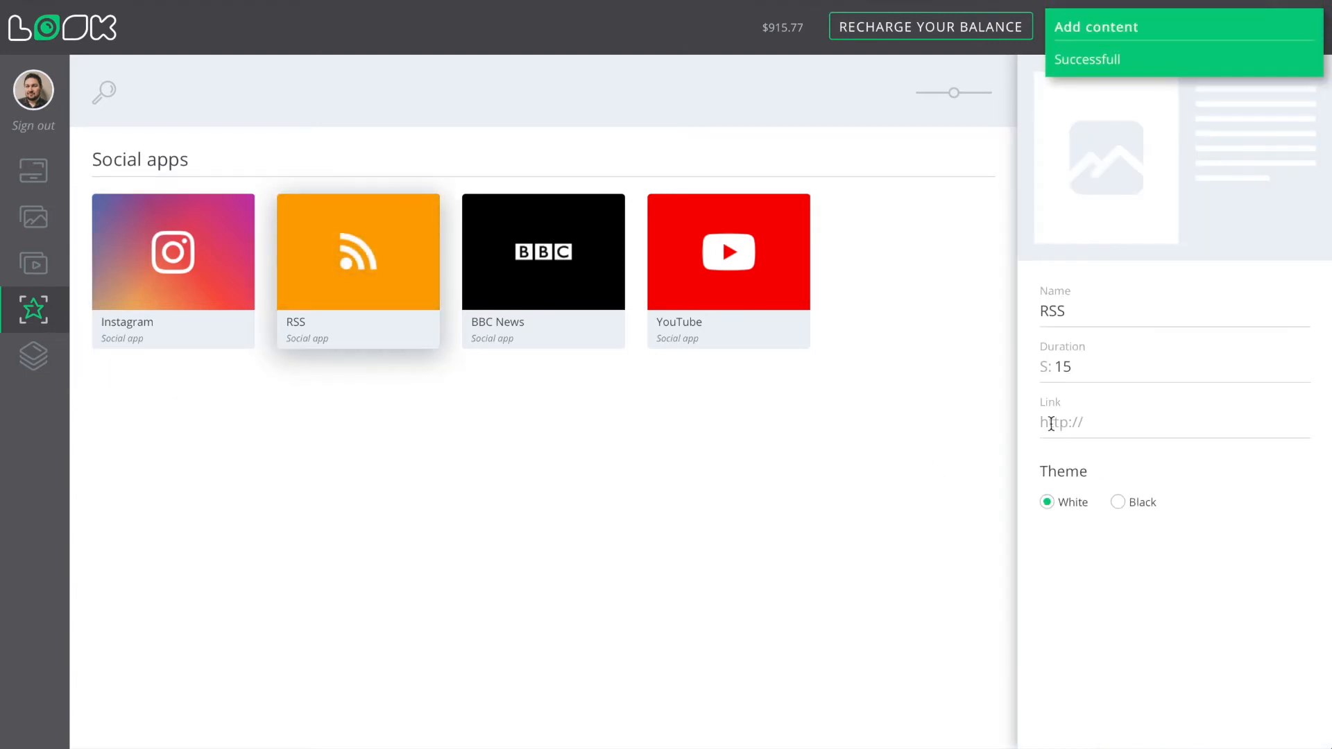
pyautogui.write('news.nationalgeographic.com/index.rss')
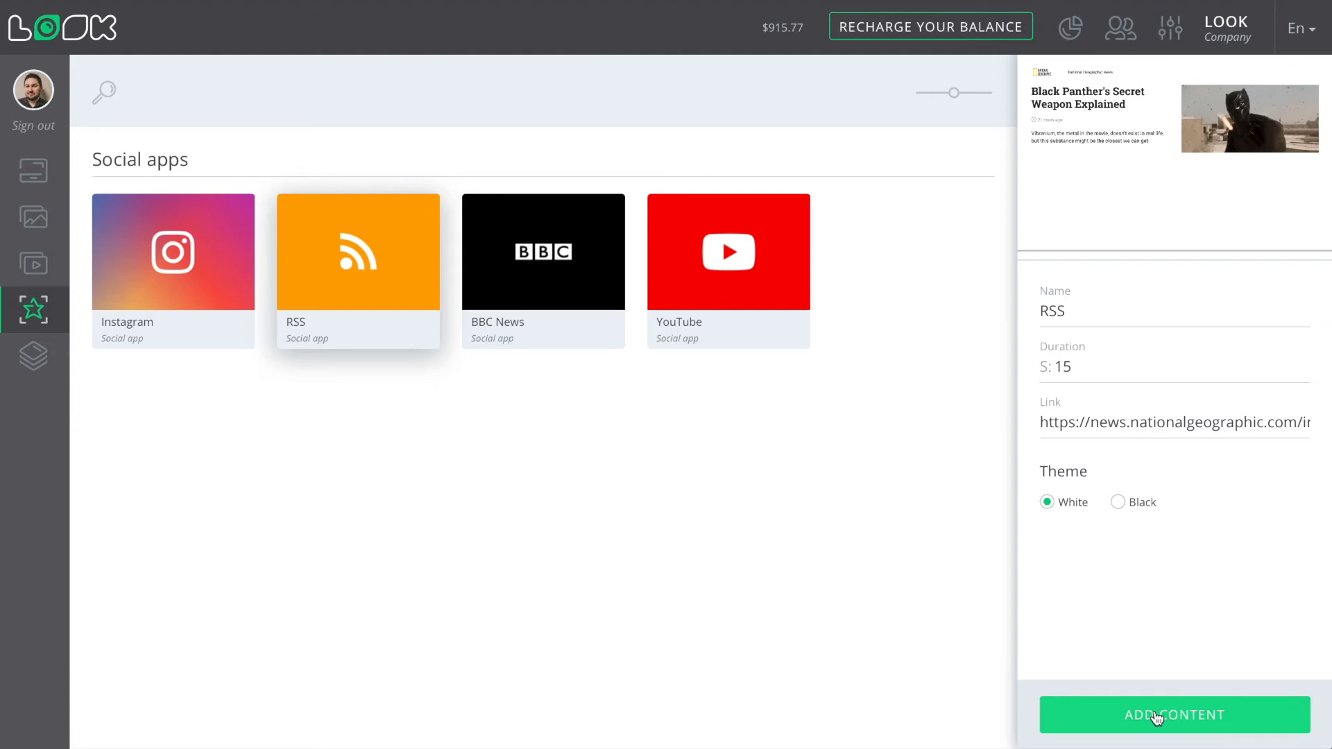
pyautogui.click(1173, 714)
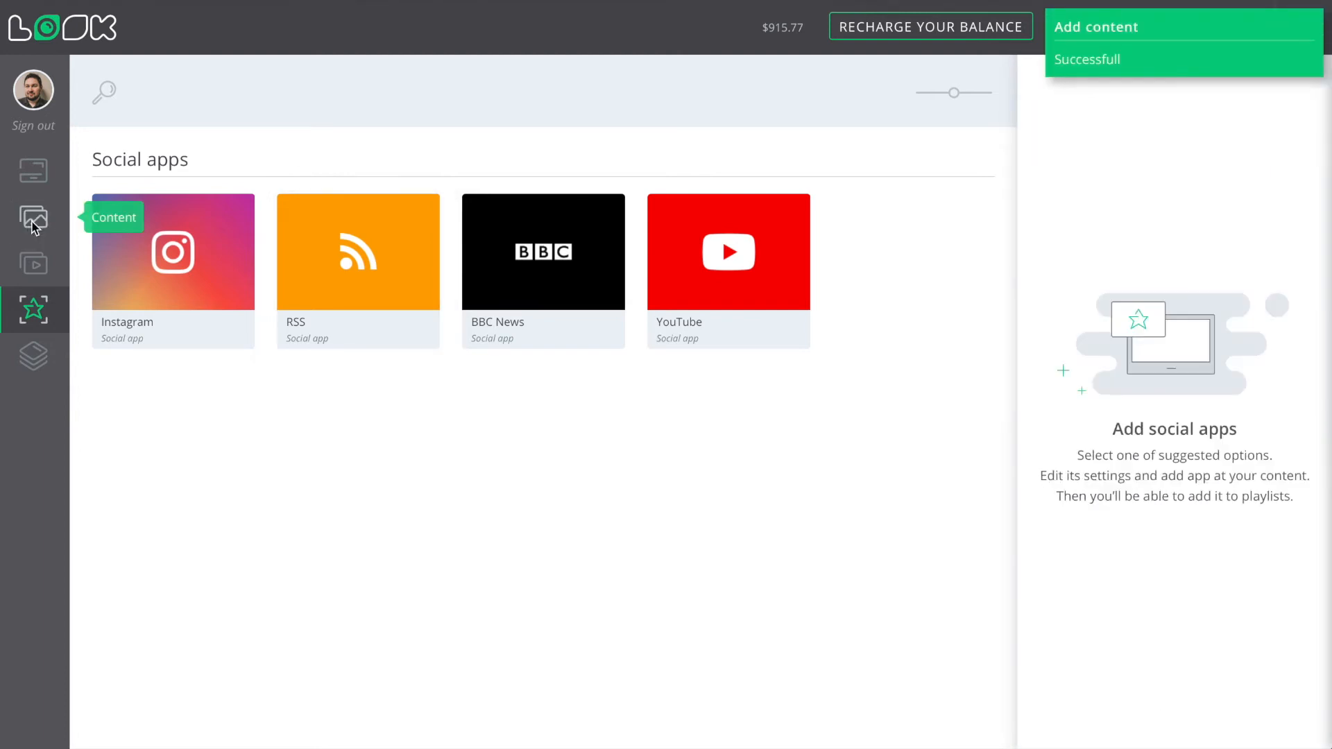
# Check the RSS app's application settings in Content, then go to Playlists
pyautogui.click(34, 217)
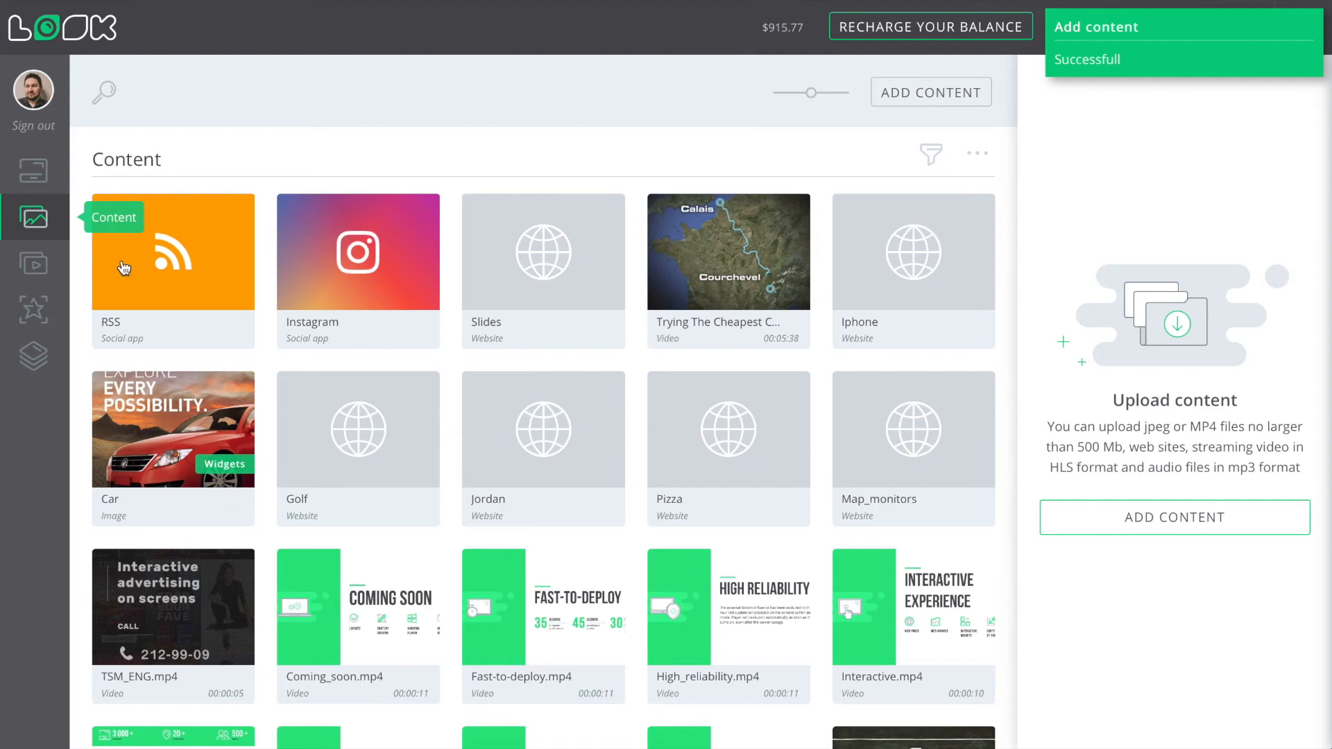
pyautogui.click(173, 251)
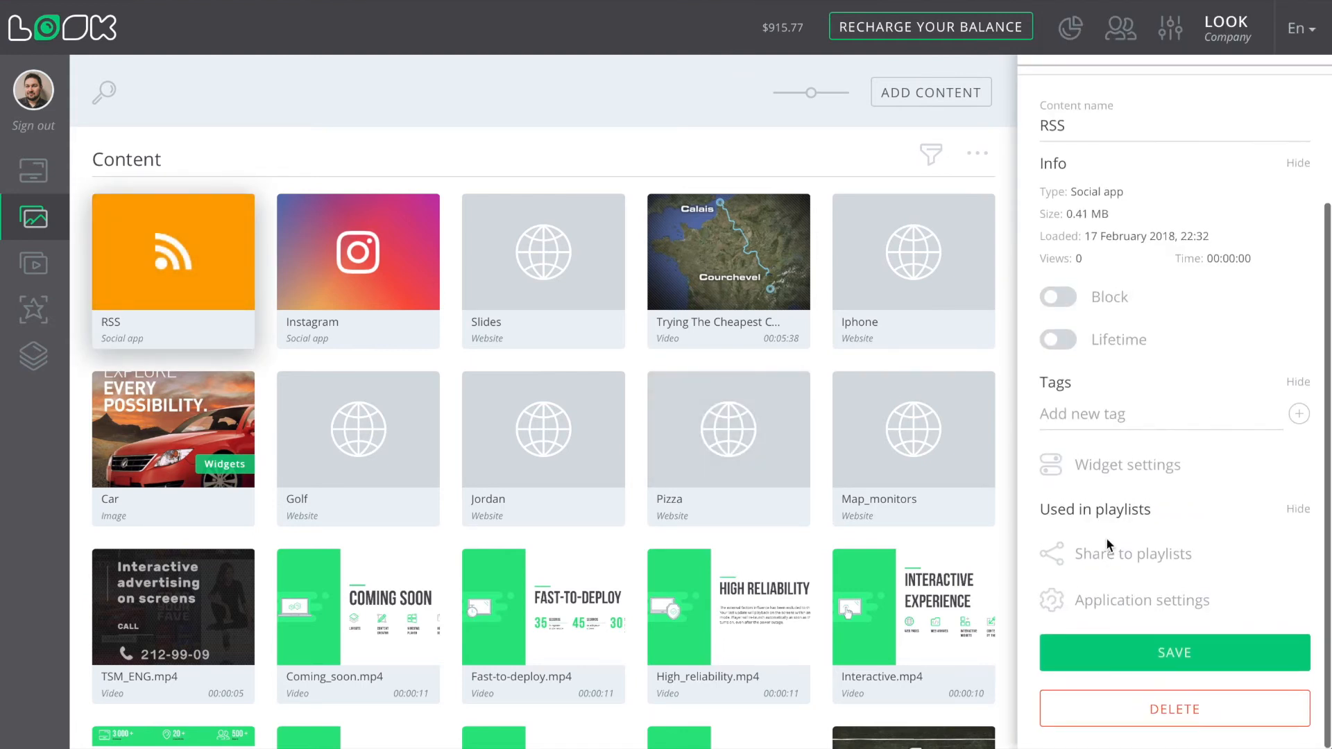
pyautogui.click(1142, 601)
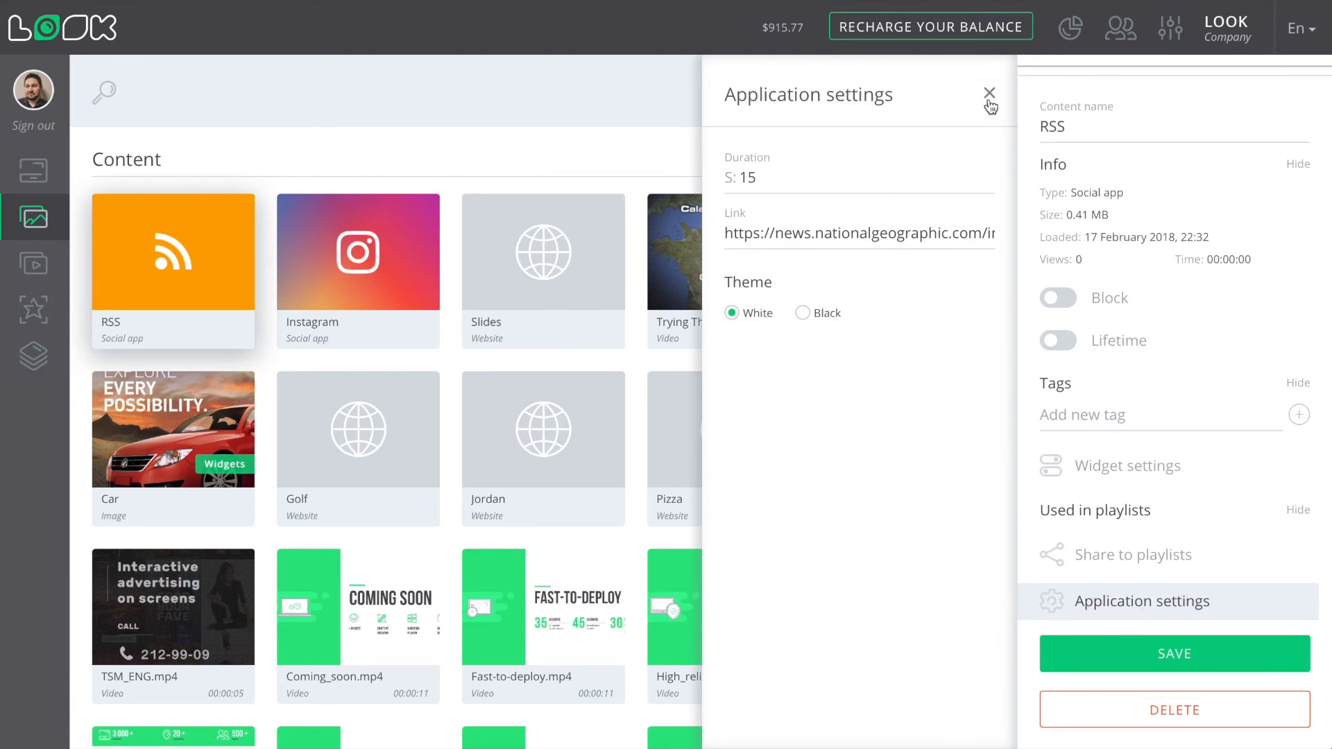
pyautogui.click(32, 262)
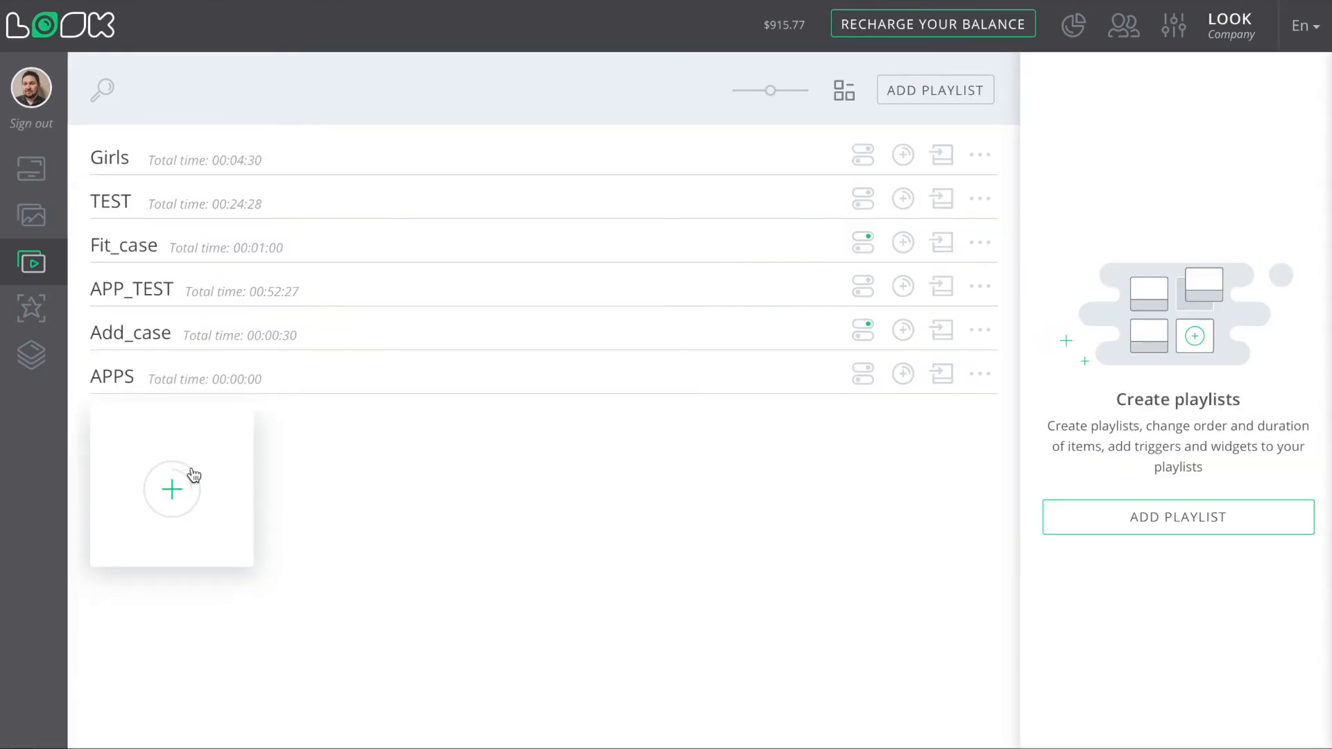
# Drag the RSS and Instagram apps from Add content into the APPS playlist
pyautogui.click(903, 373)
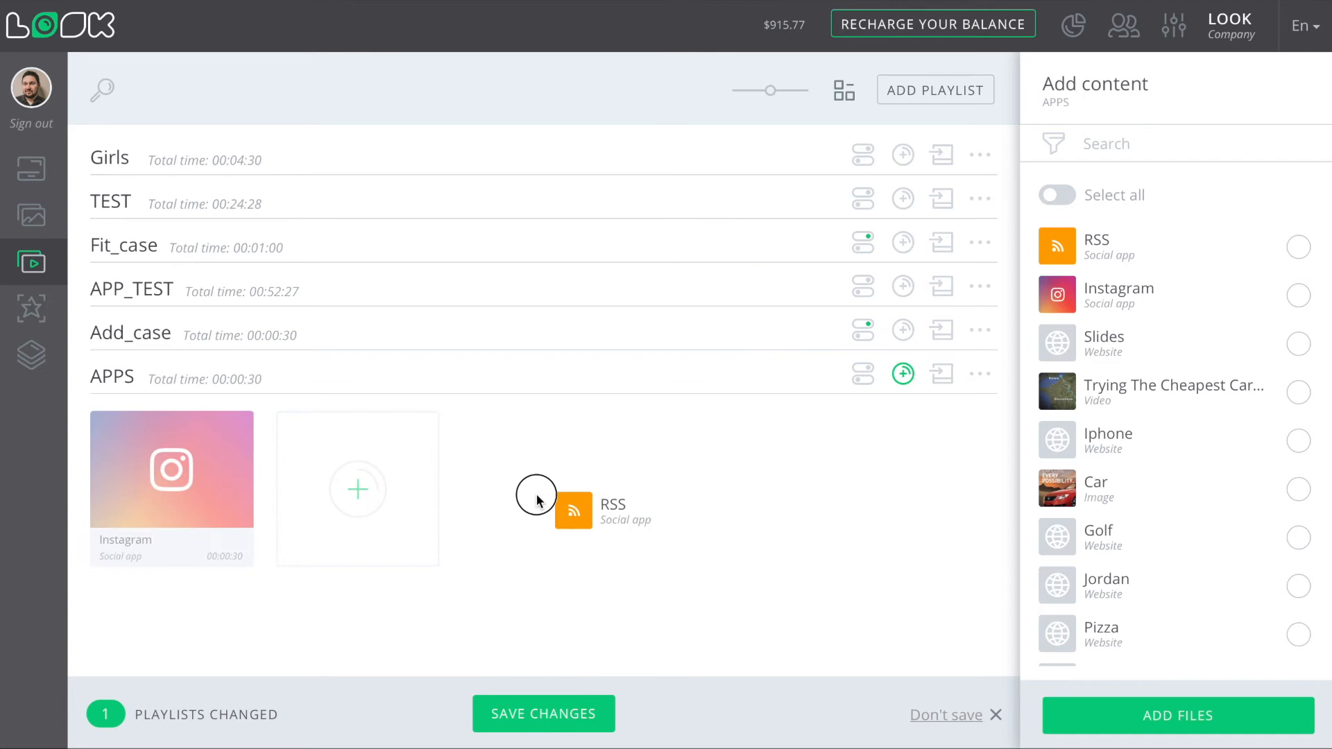
pyautogui.moveTo(573, 510); pyautogui.dragTo(357, 472)
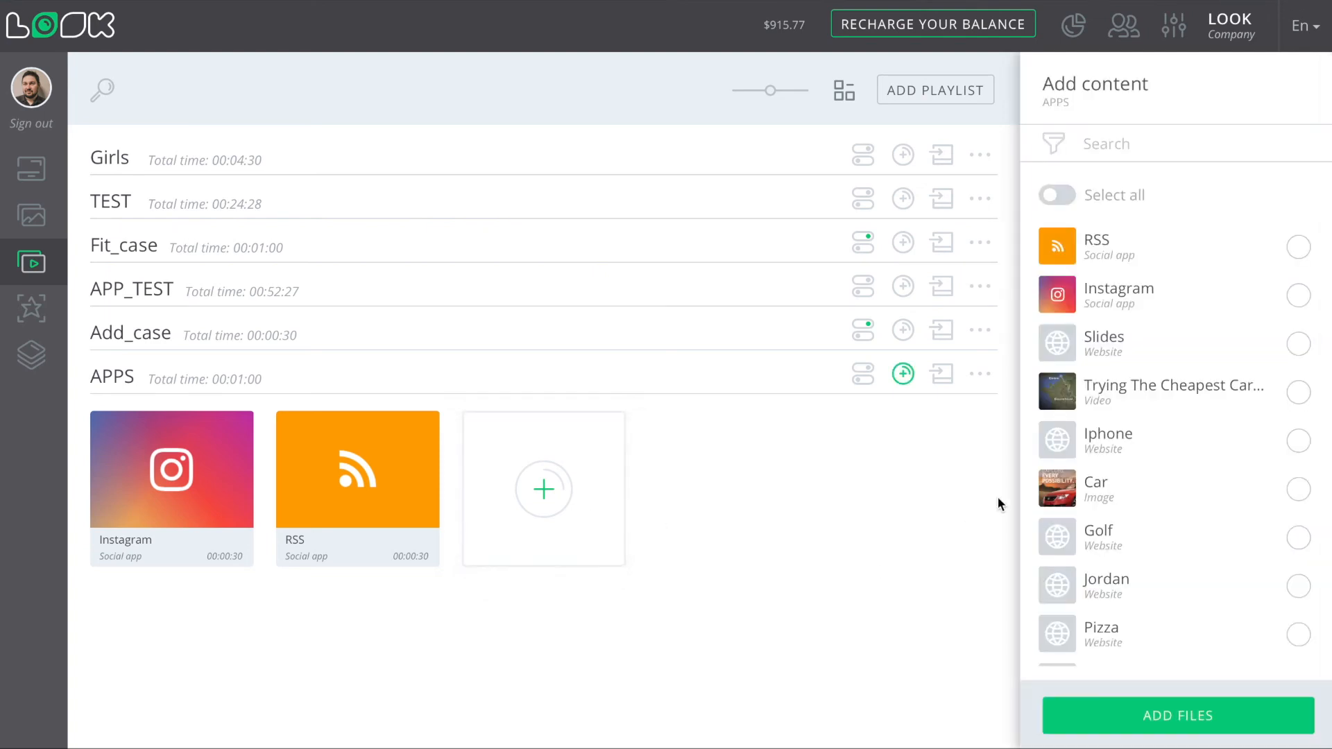
pyautogui.scroll(-3)
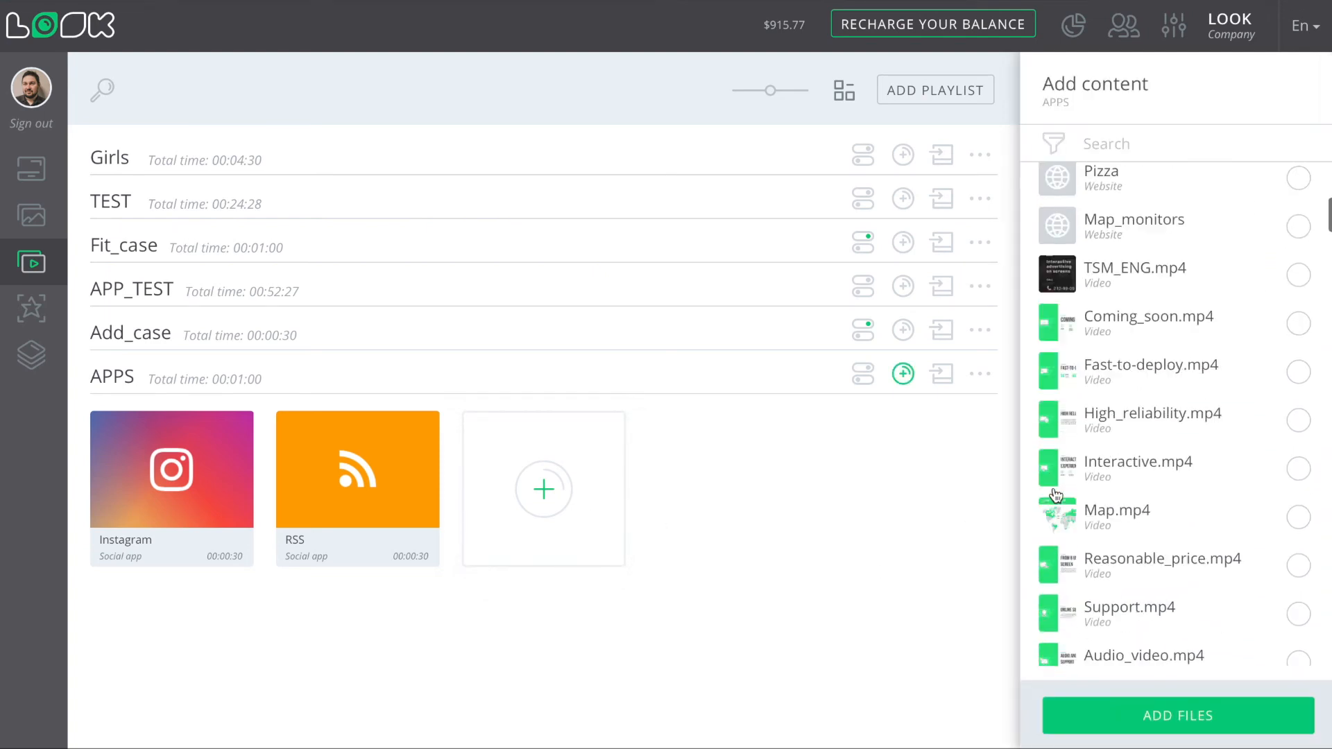
pyautogui.scroll(-3)
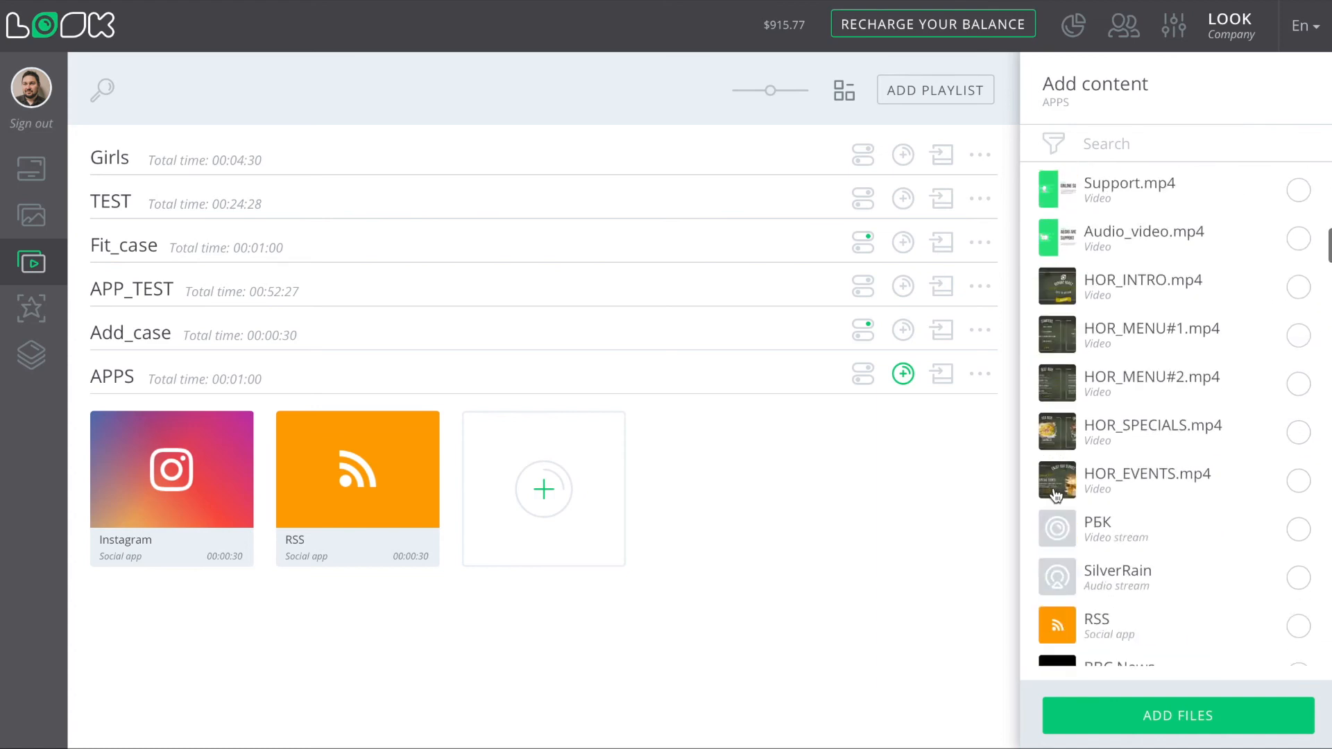
pyautogui.scroll(-3)
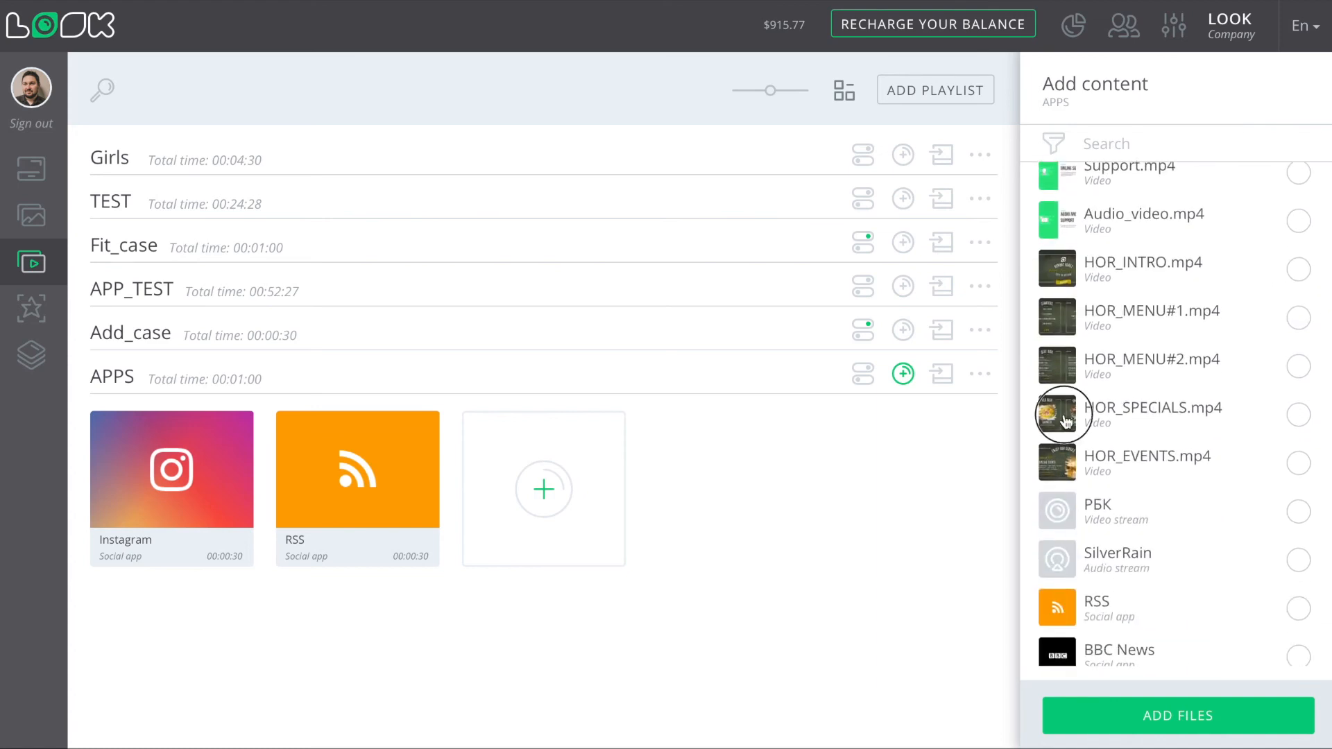